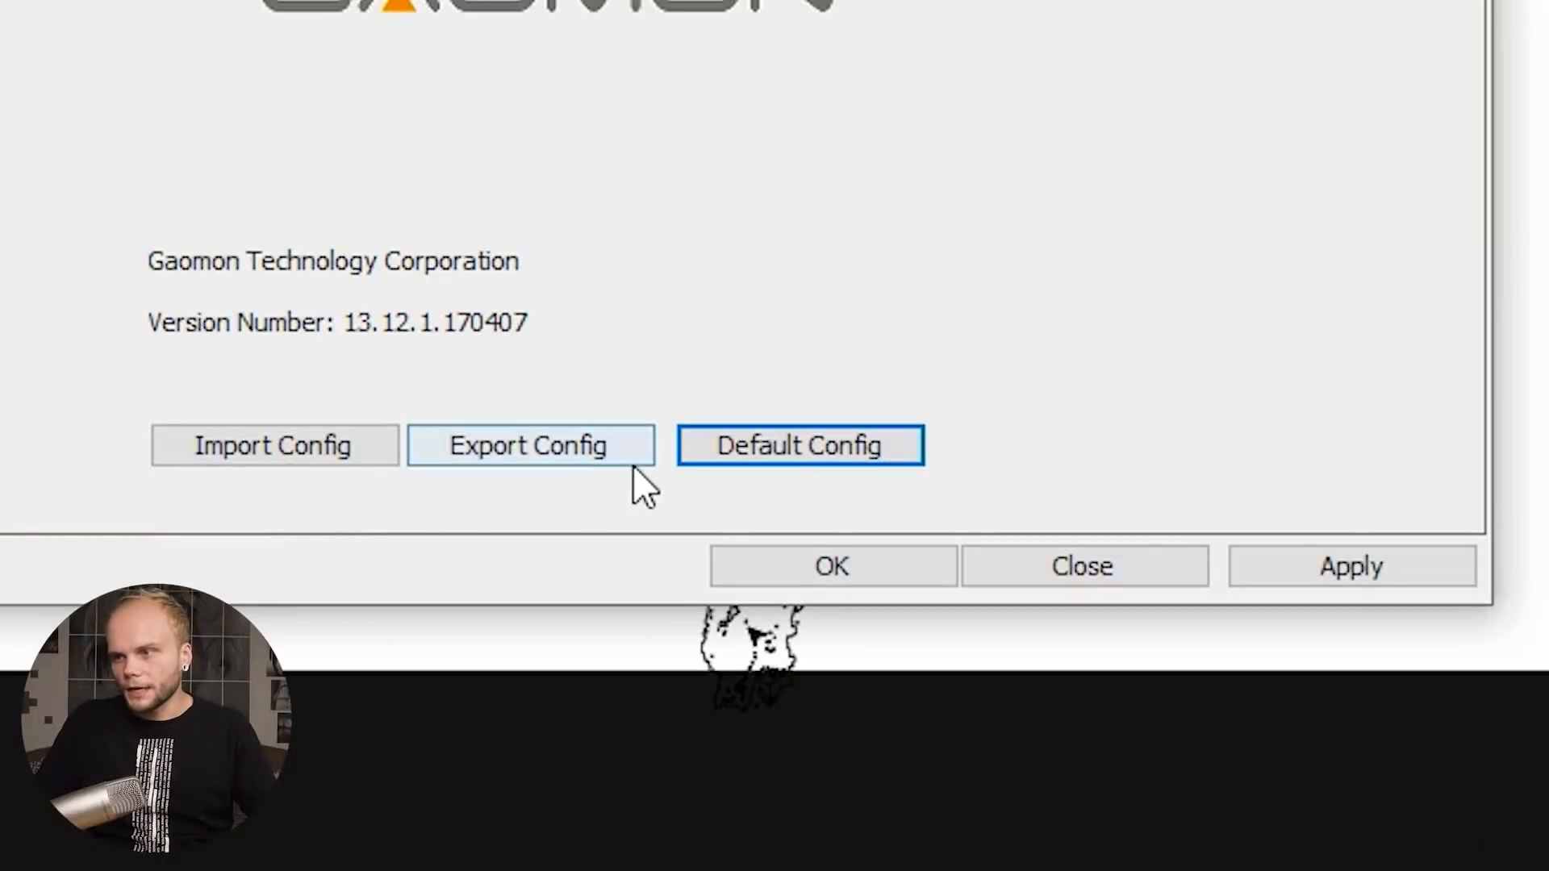
mouse_move(771, 508)
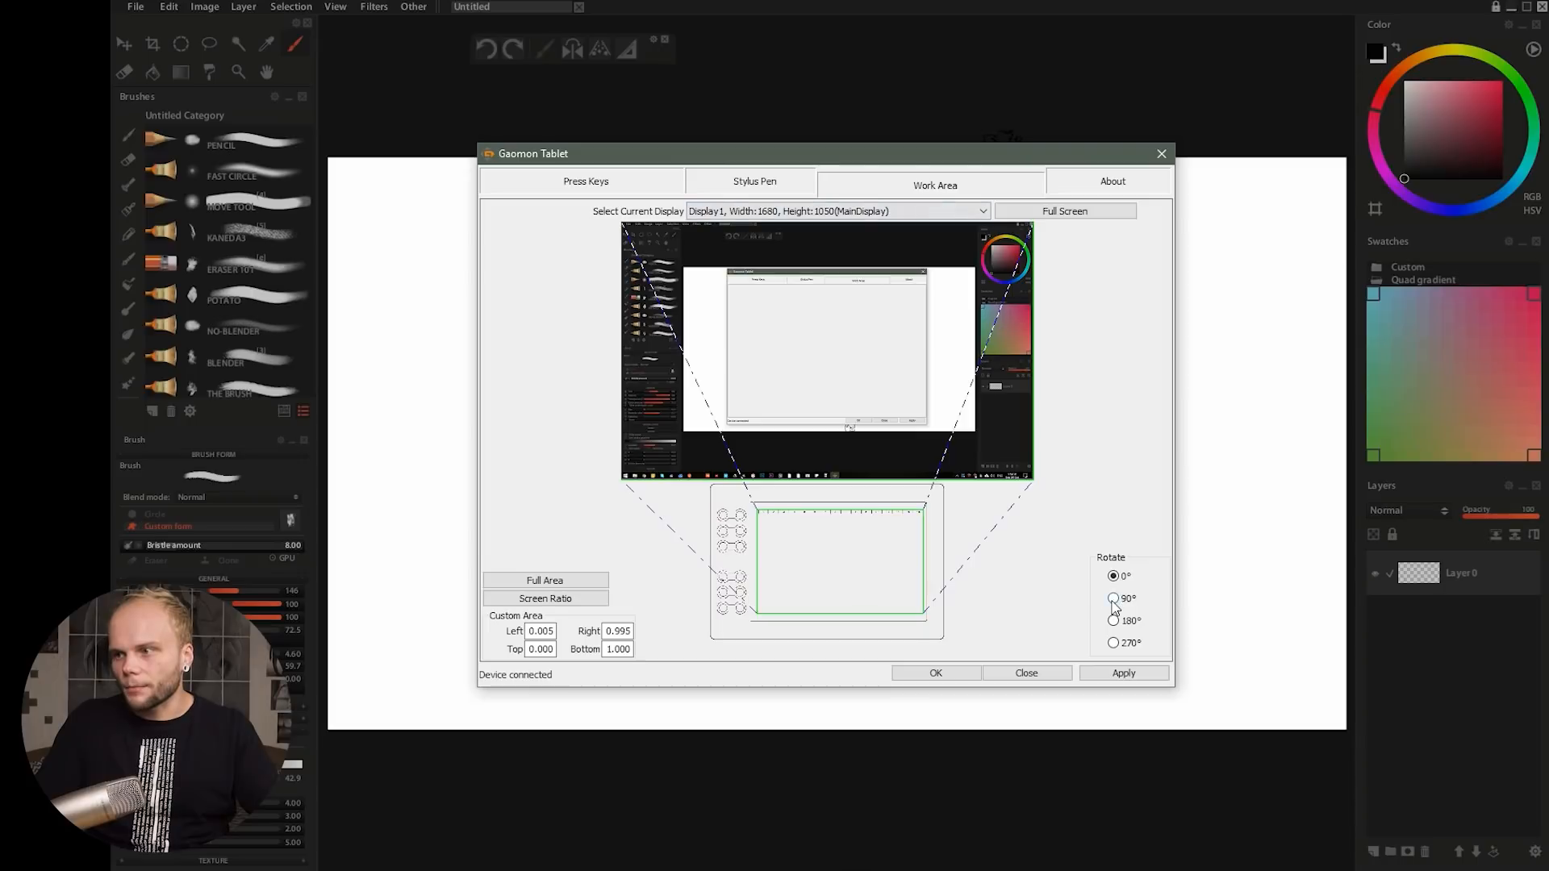
Step: Set the tablet work area rotation to 180° in the Work Area settings
click(1114, 620)
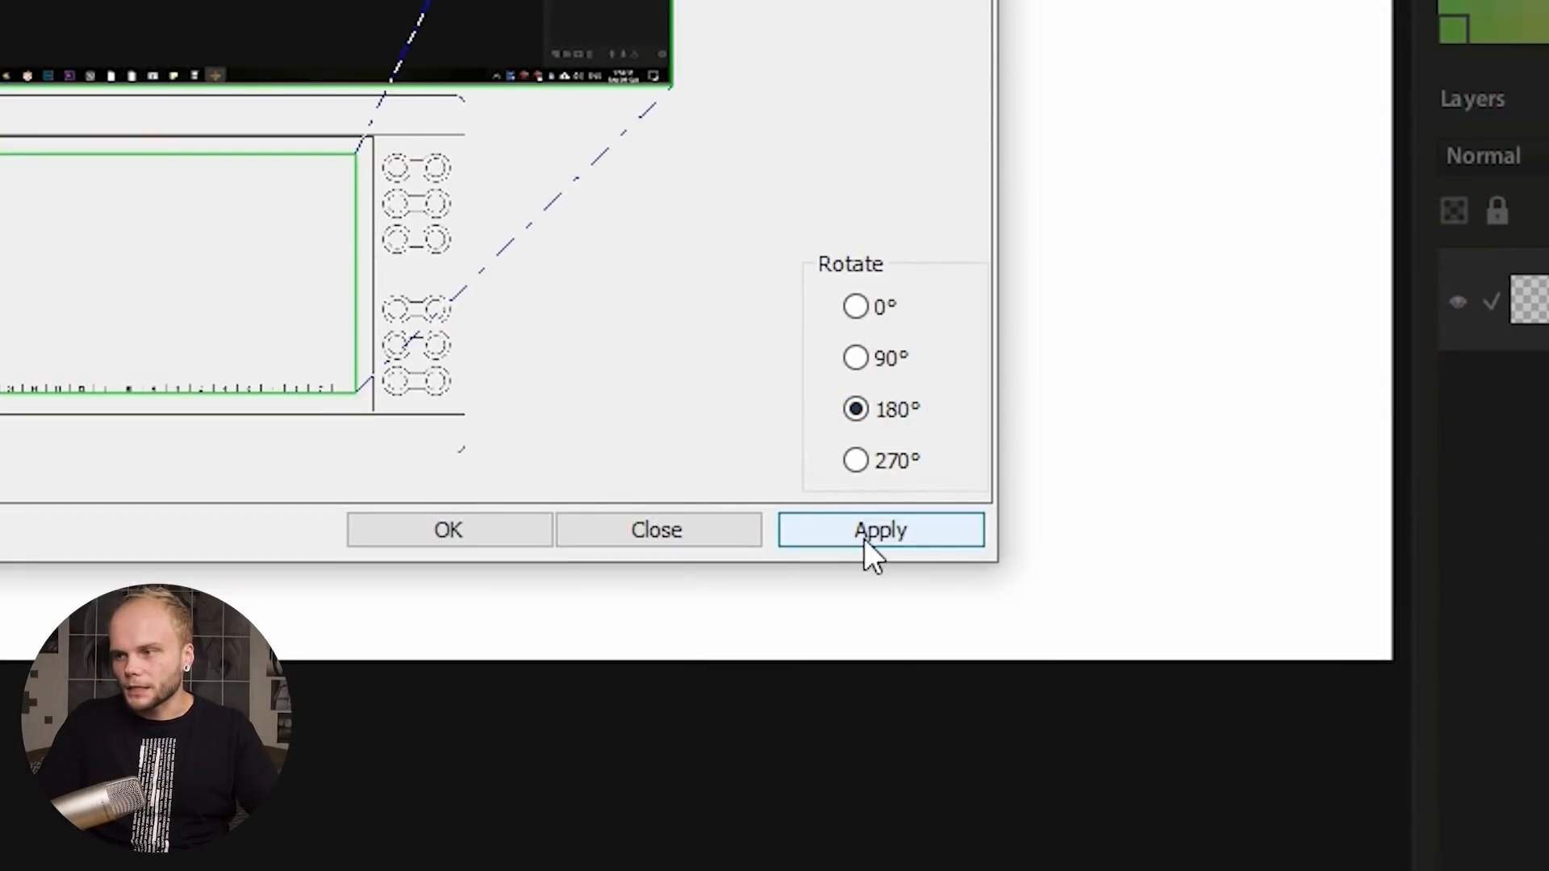